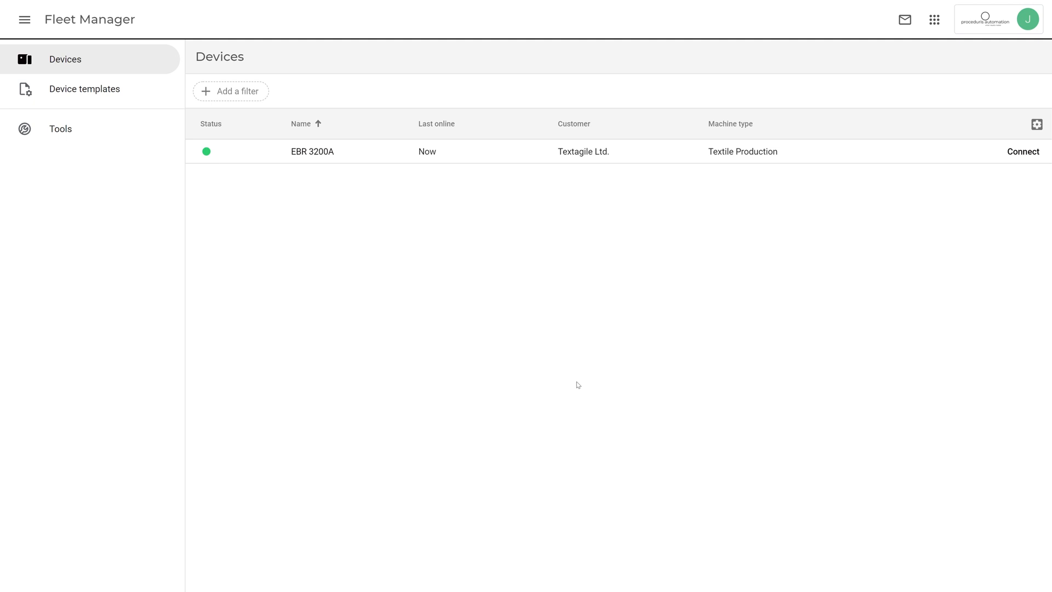
mouse_move(319, 175)
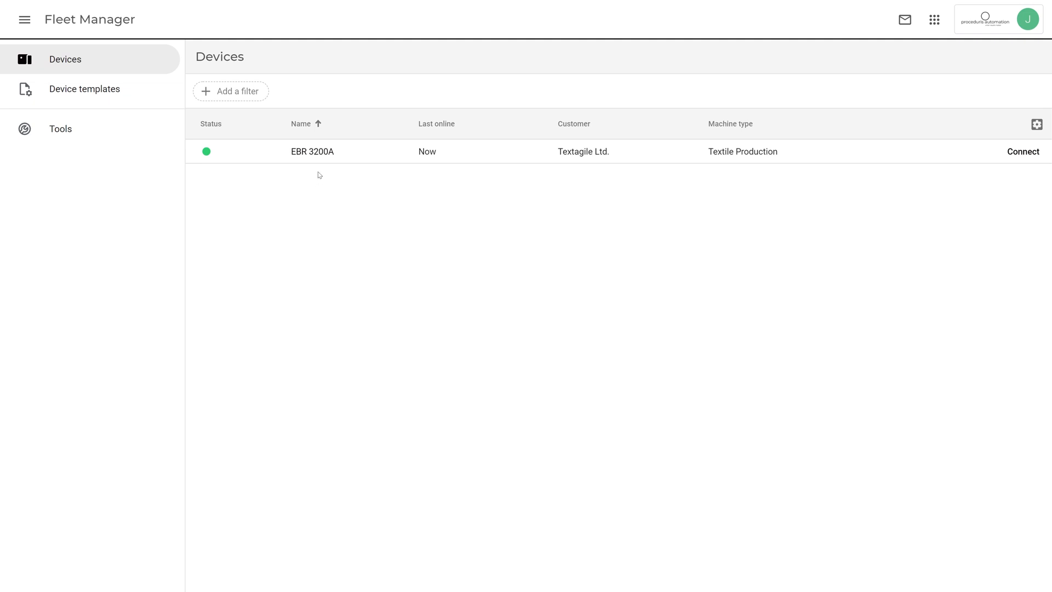
Select device EBR 3200A and start adding a new service to it.
click(312, 151)
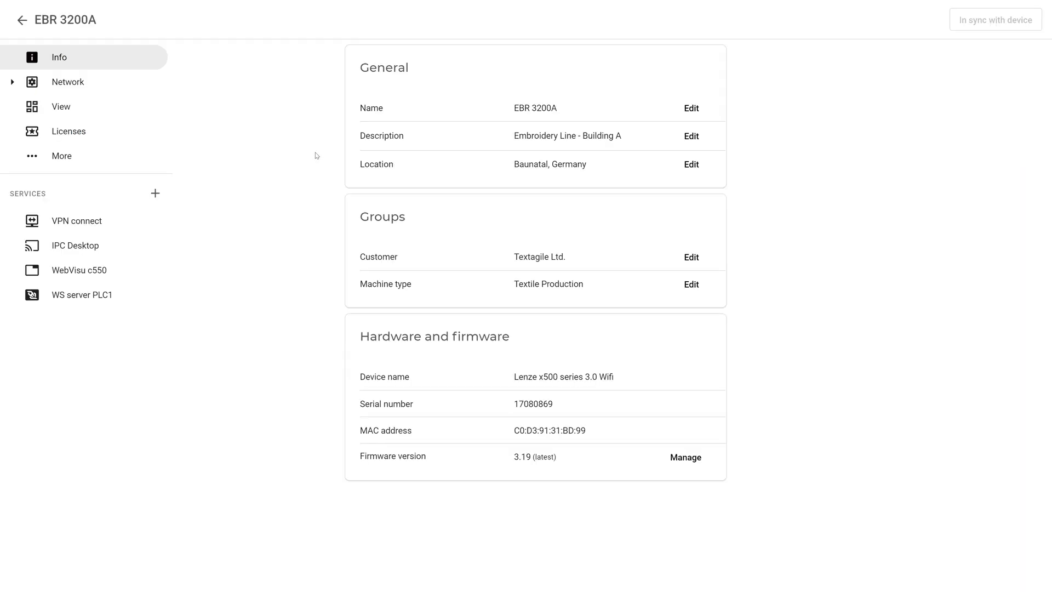
mouse_move(155, 194)
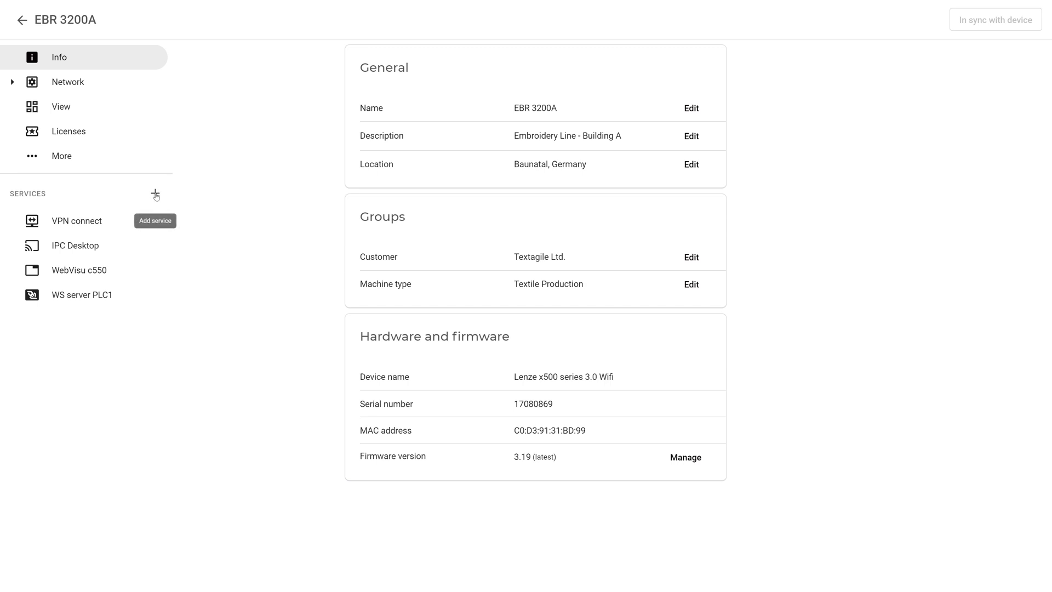
click(155, 194)
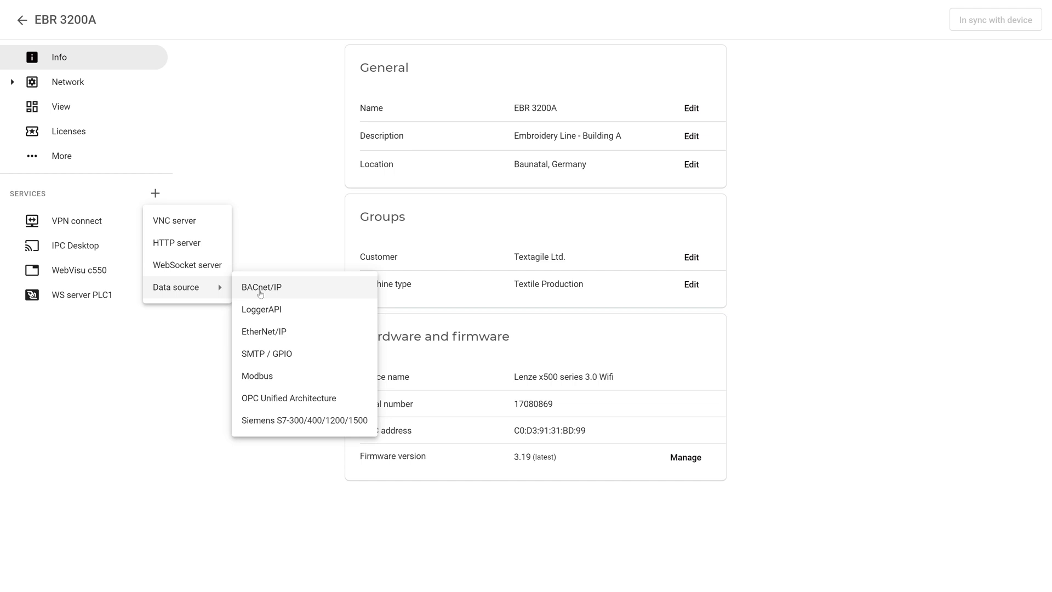
mouse_move(331, 322)
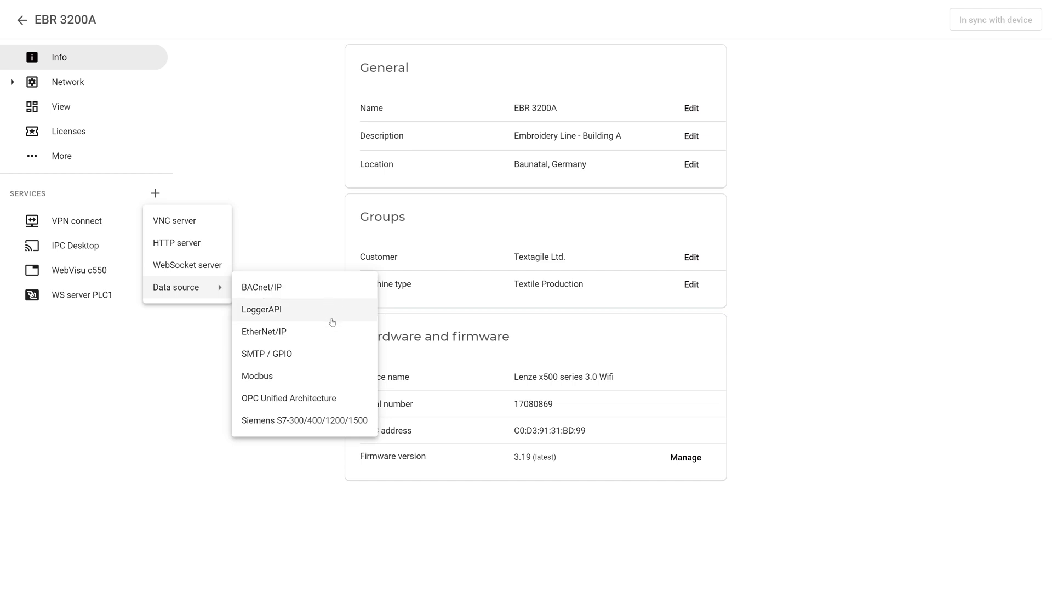
mouse_move(342, 365)
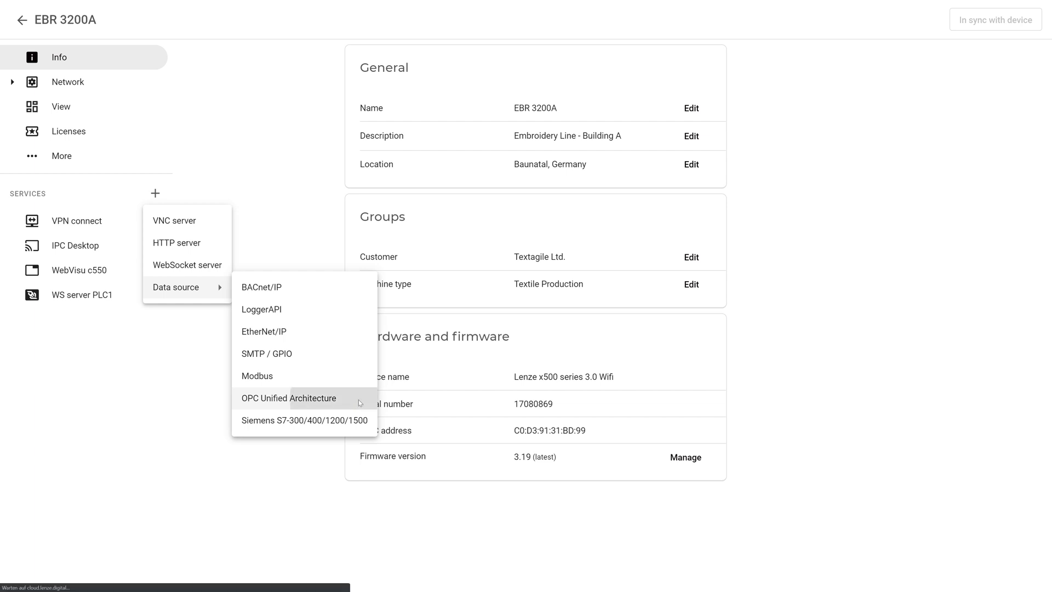
Create an OPC UA data source 'c550 process data' at 192.168.5.99, port 12686.
click(289, 397)
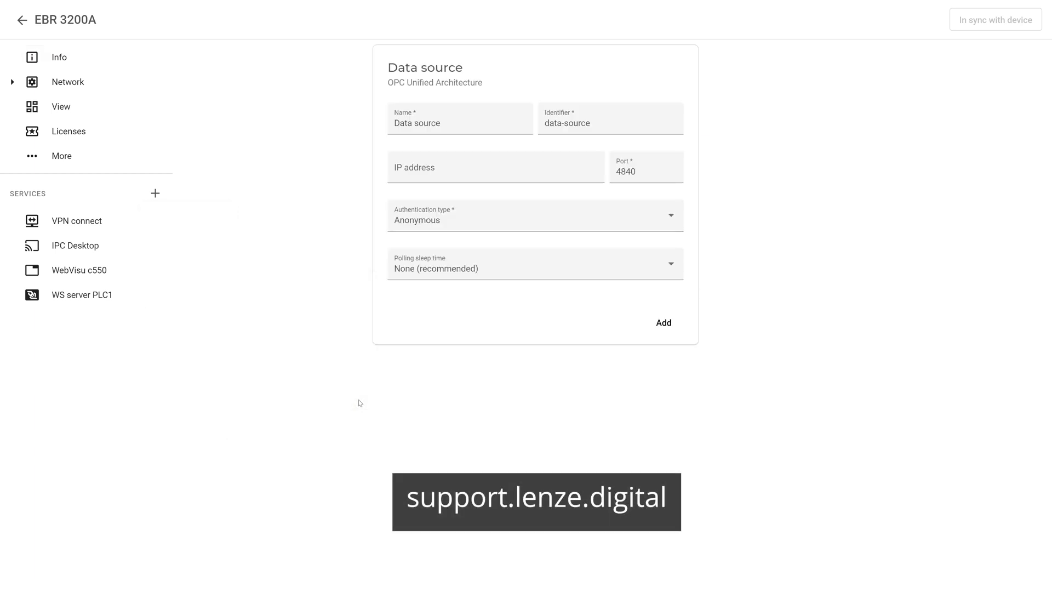
mouse_move(386, 307)
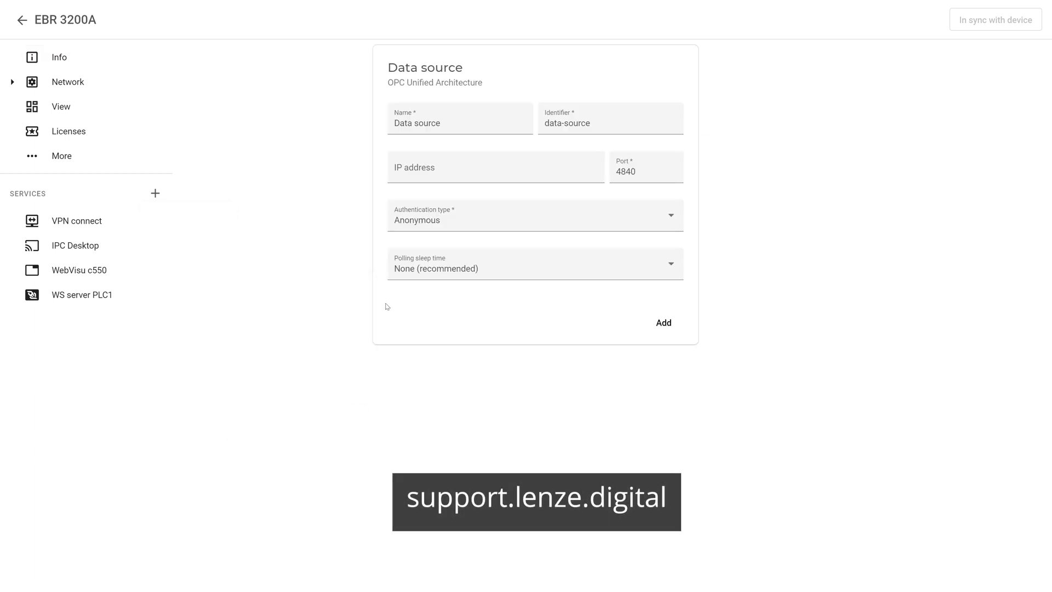
mouse_move(381, 246)
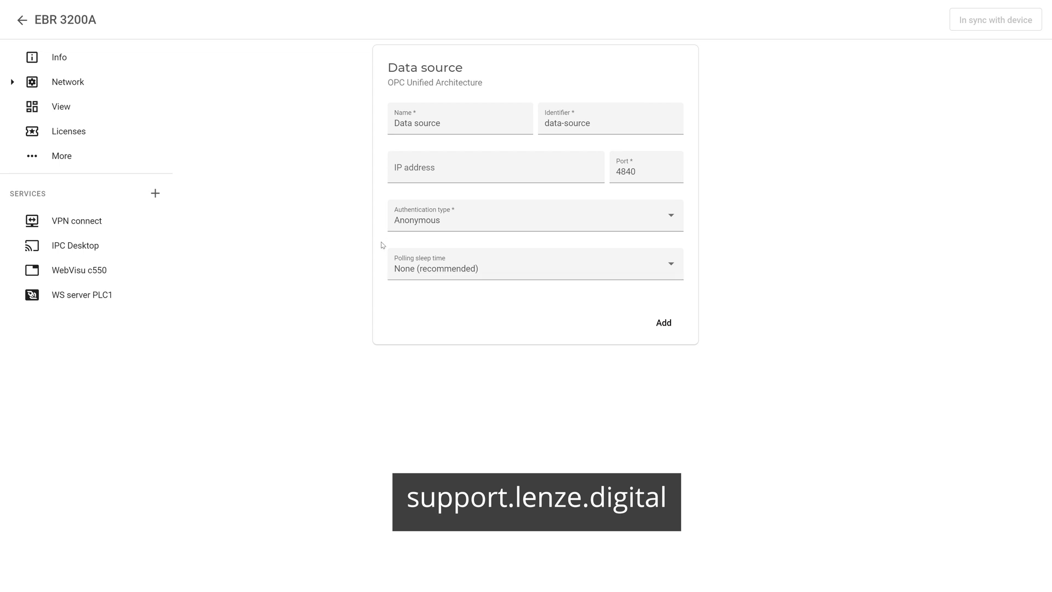
text(c550 proces)
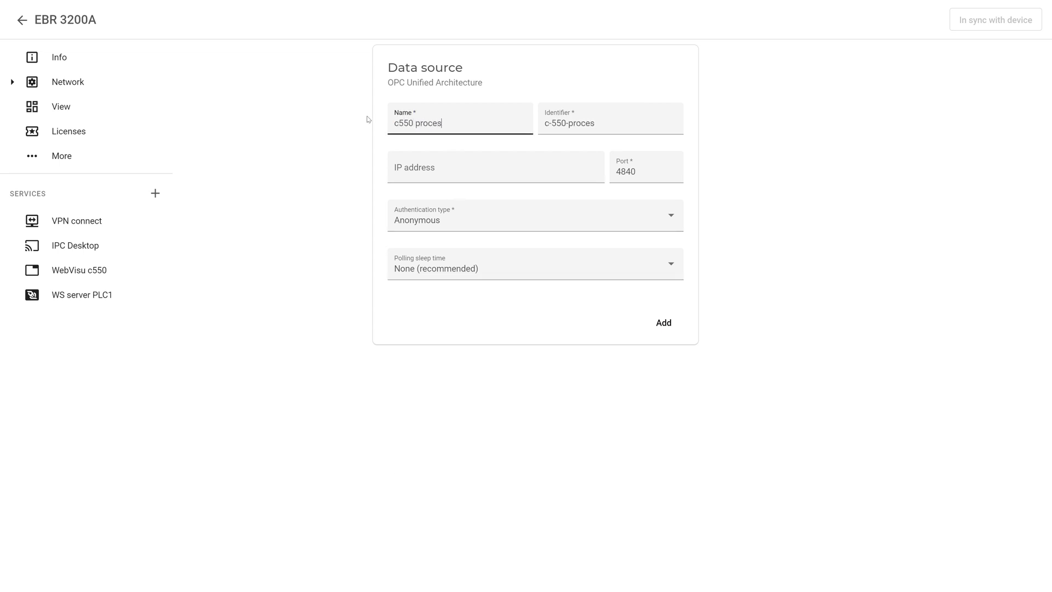
text(192.168.5.99)
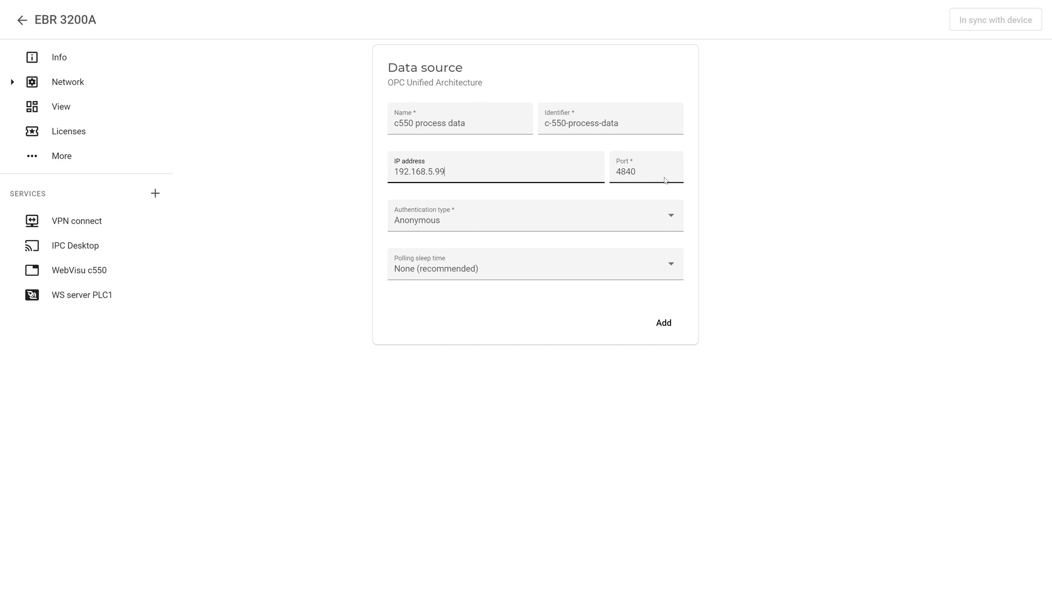
text(12686)
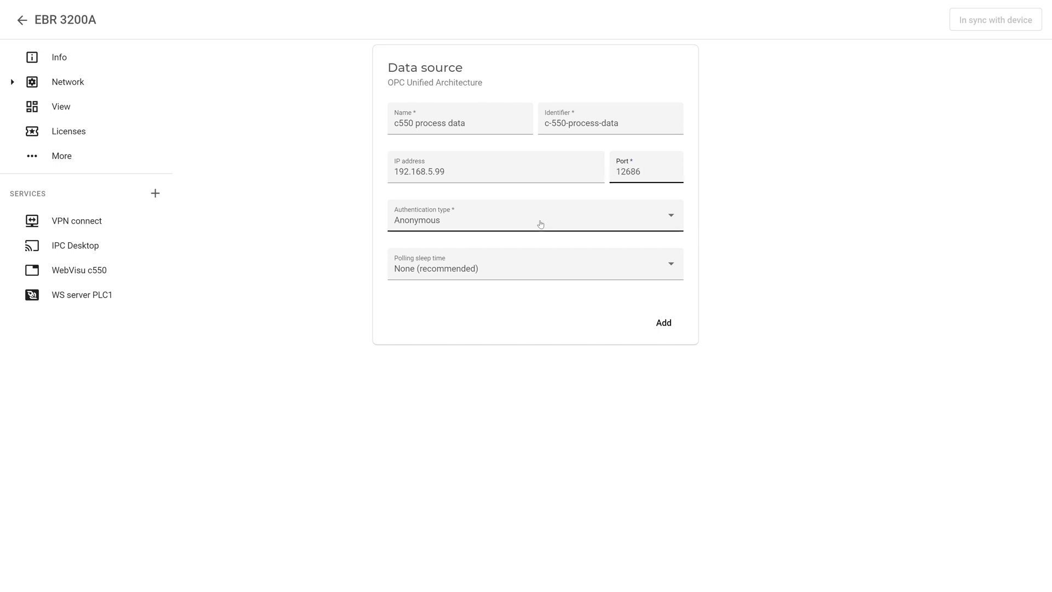
Keep Anonymous authentication and None (recommended) polling sleep time.
click(535, 215)
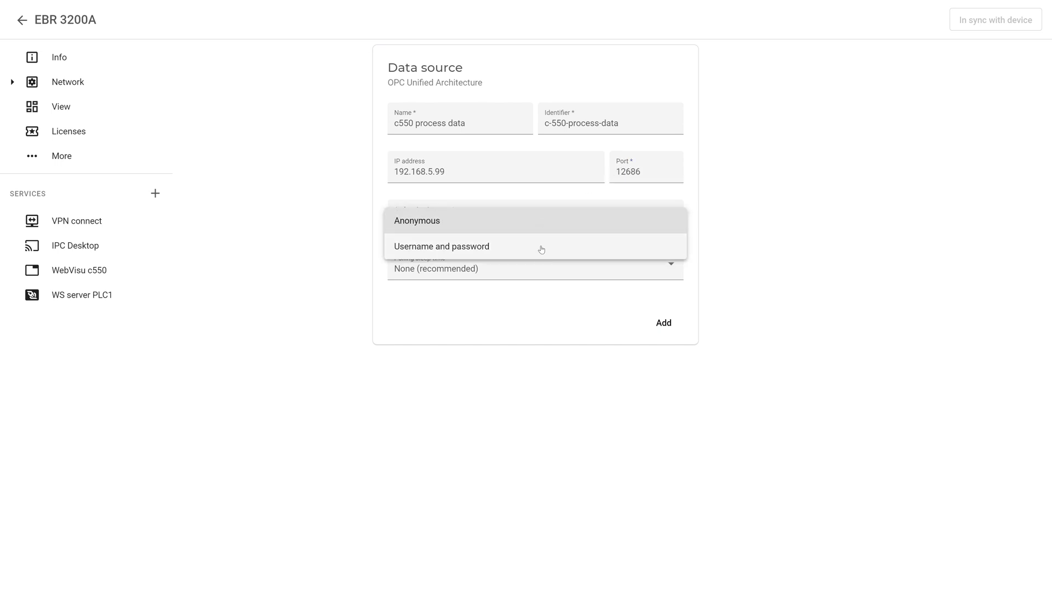
mouse_move(544, 227)
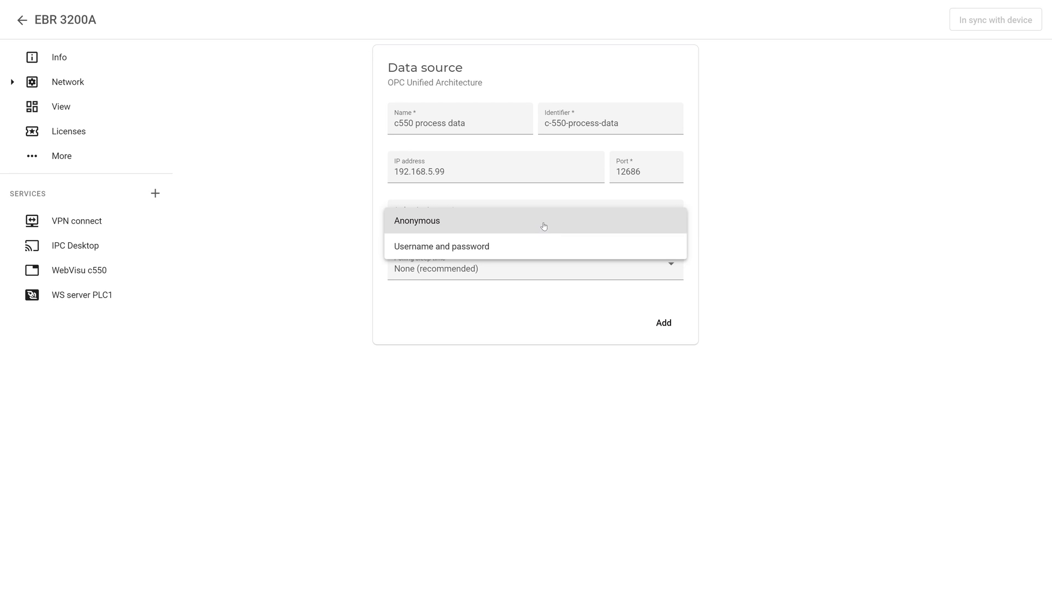
click(416, 221)
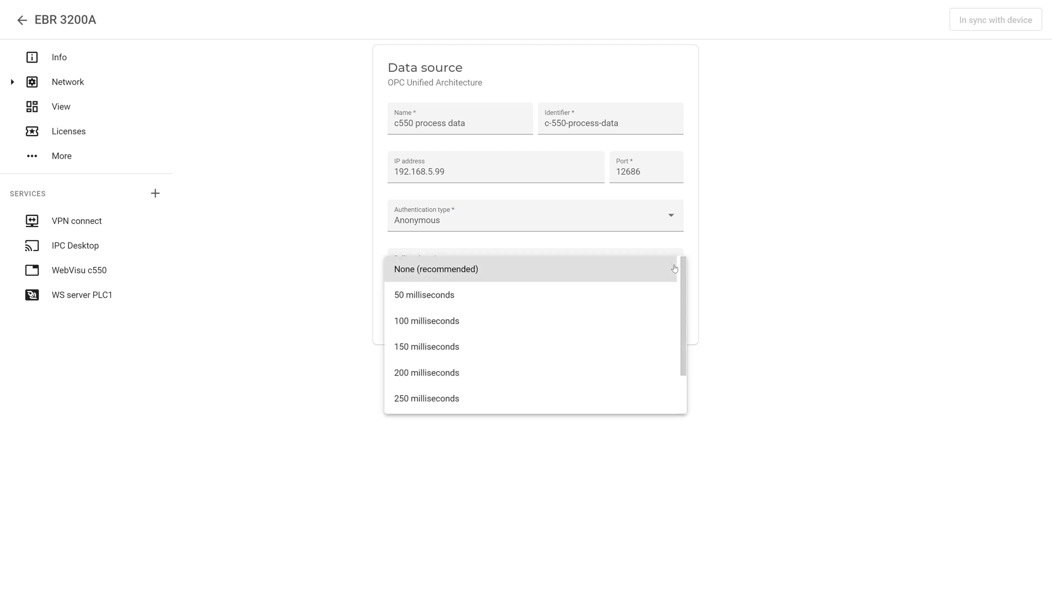
mouse_move(640, 270)
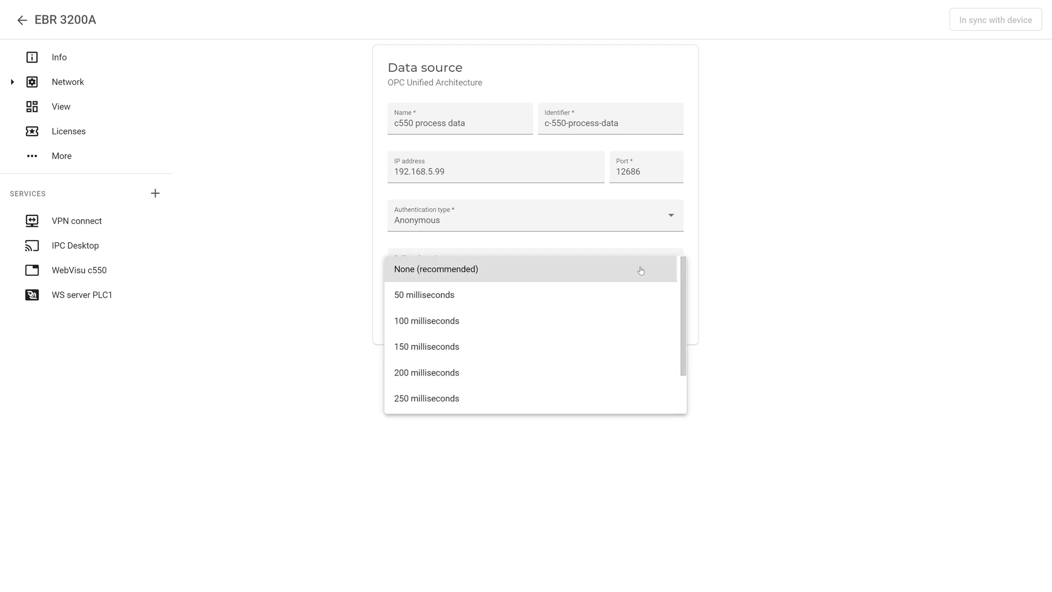
click(434, 268)
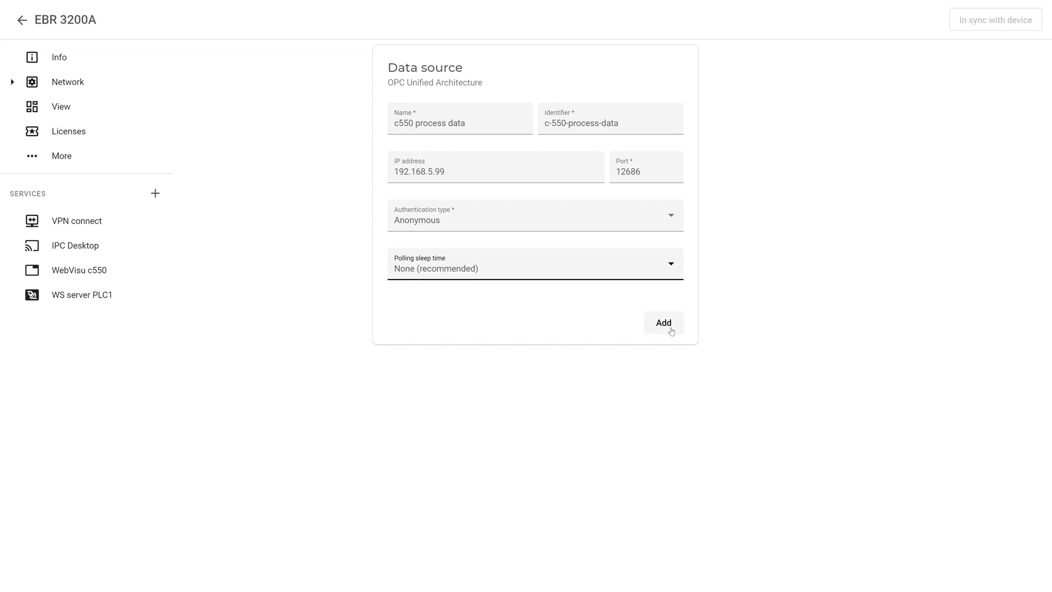
Add the c550 process data source to EBR 3200A, showing its data source settings.
click(664, 323)
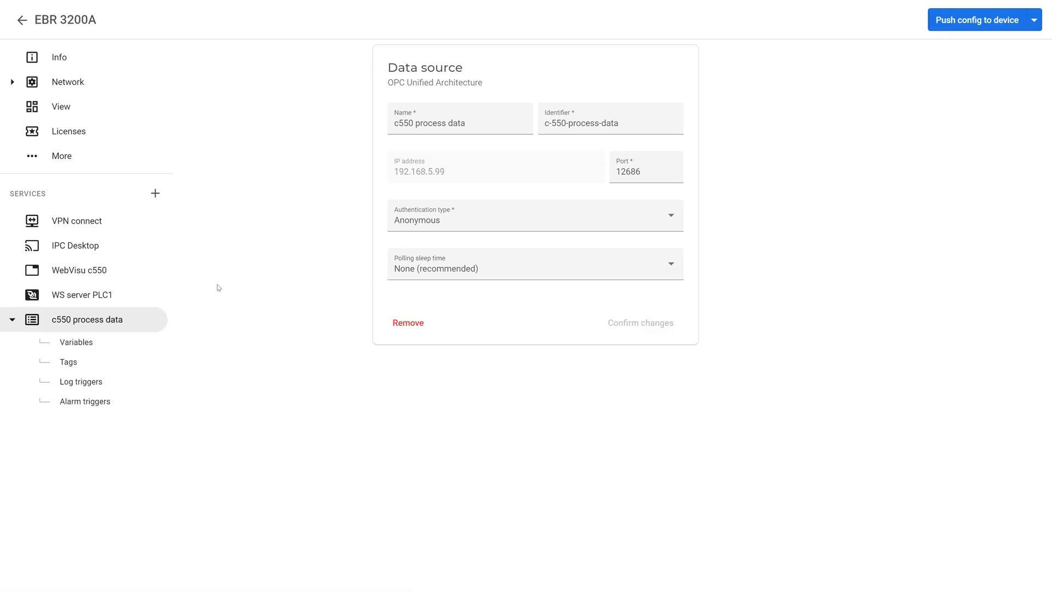
mouse_move(176, 327)
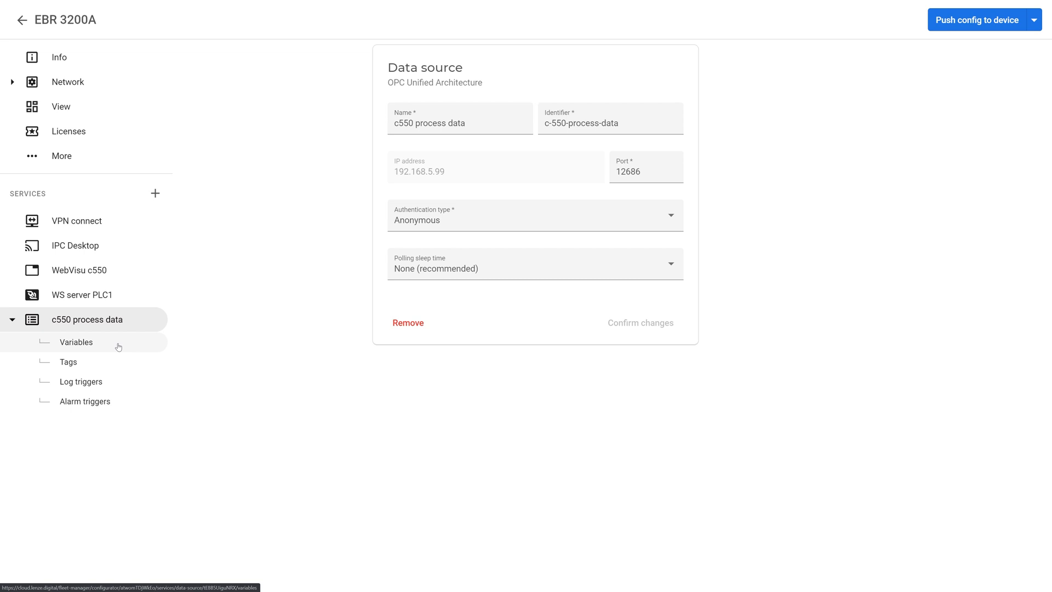
mouse_move(131, 348)
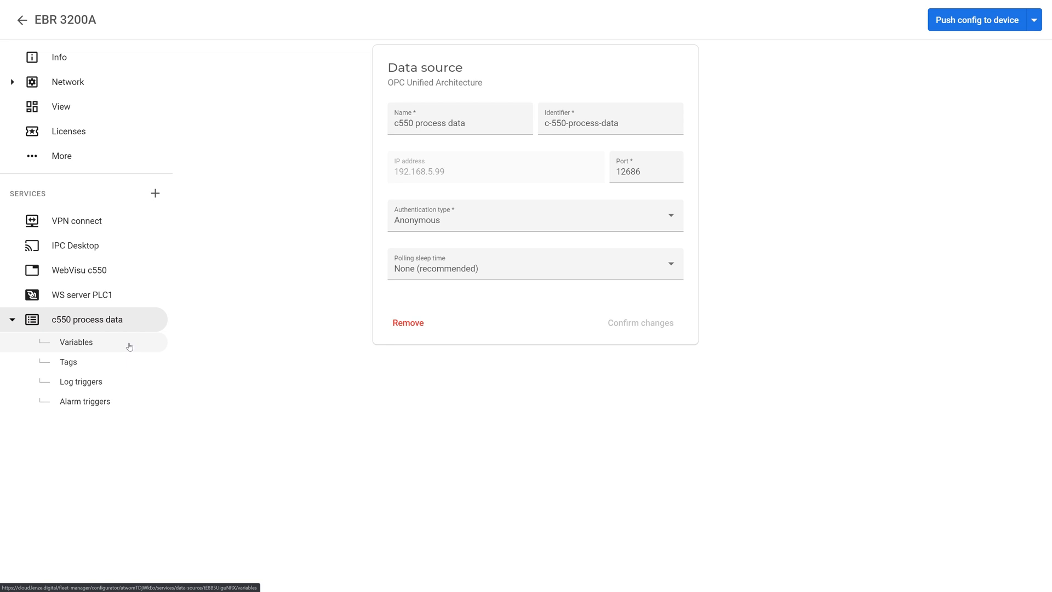
Show the empty Variables list of the c550 process data source.
click(76, 342)
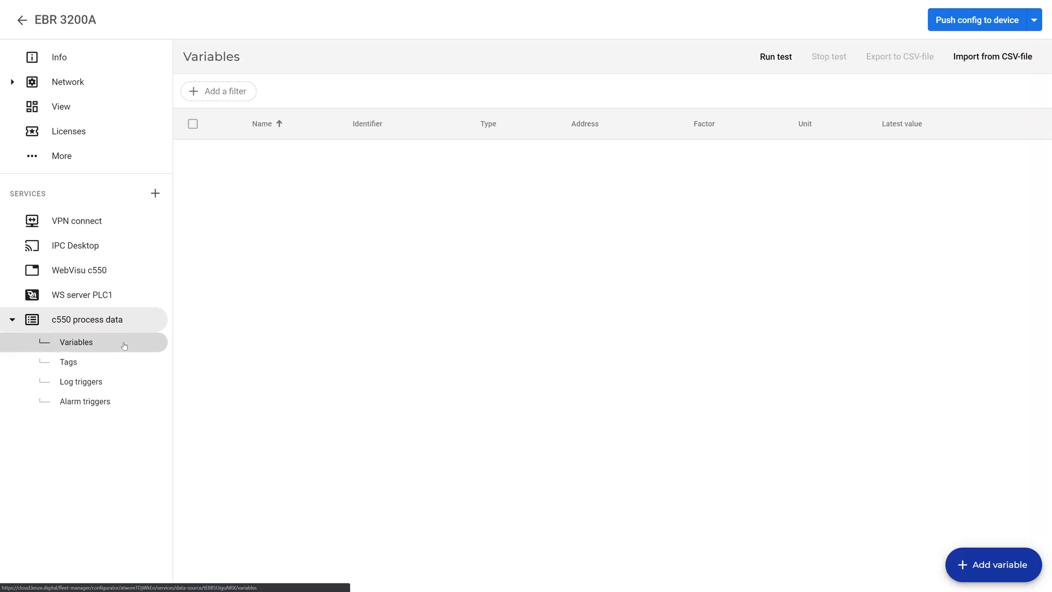
mouse_move(399, 307)
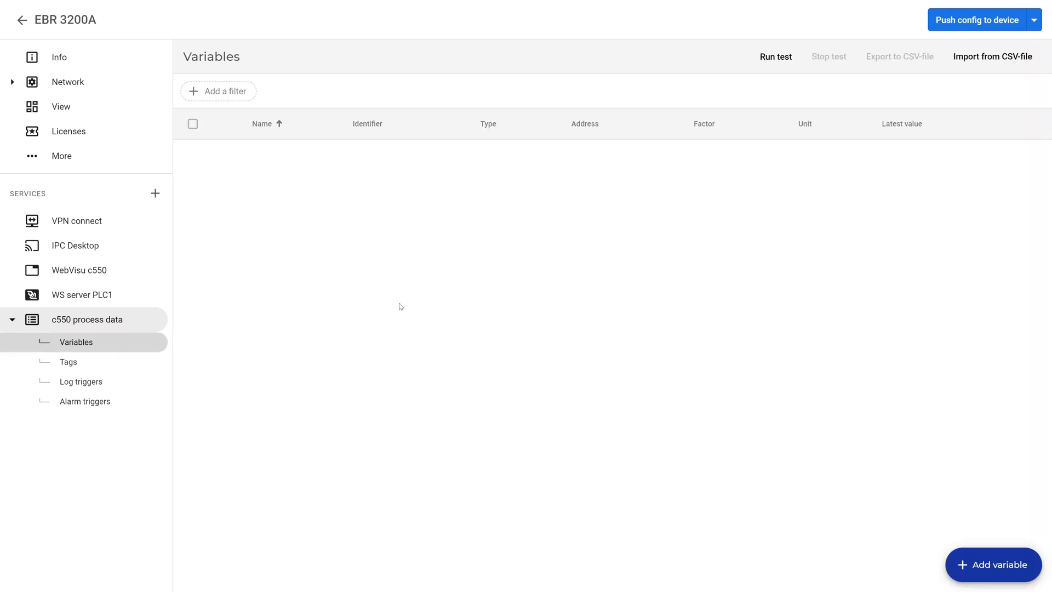
mouse_move(409, 302)
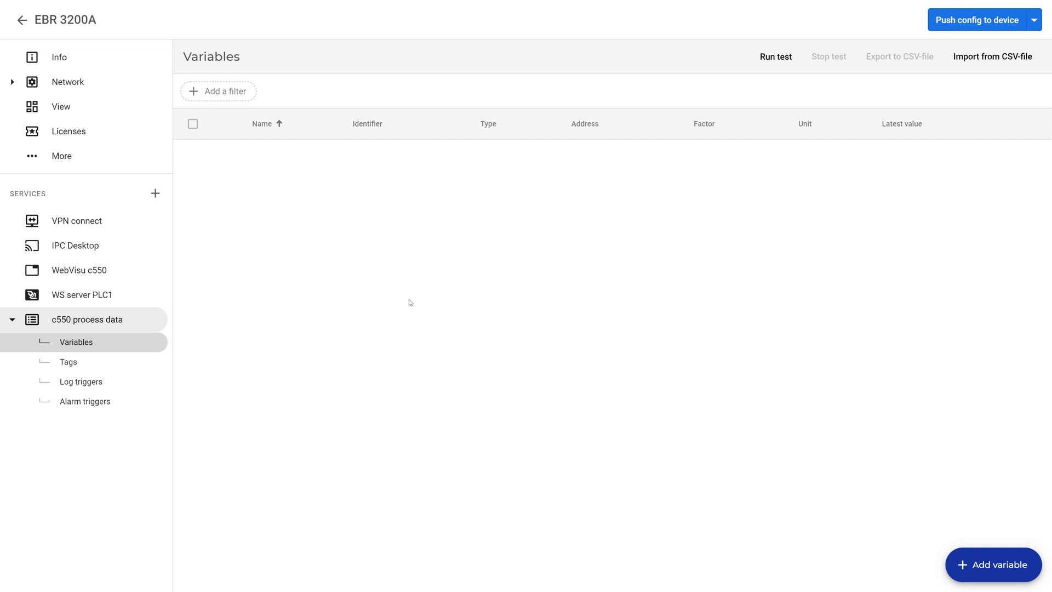
mouse_move(999, 575)
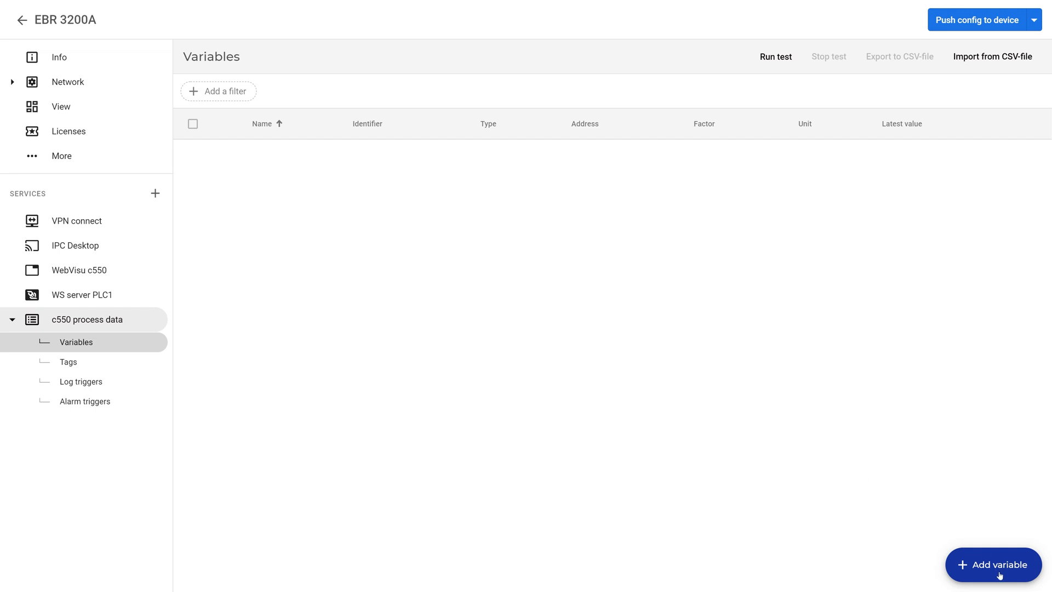
Add Boolean variable xCriticalError, namespace 2, address GVL_OPCUA.xCriticalError.
click(993, 564)
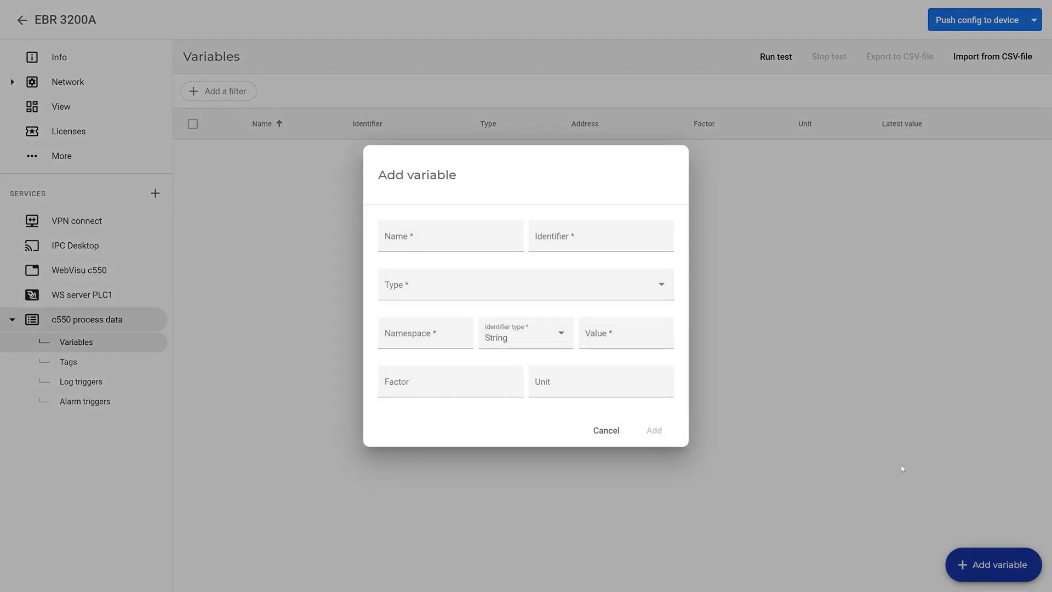
text(xCriticalError)
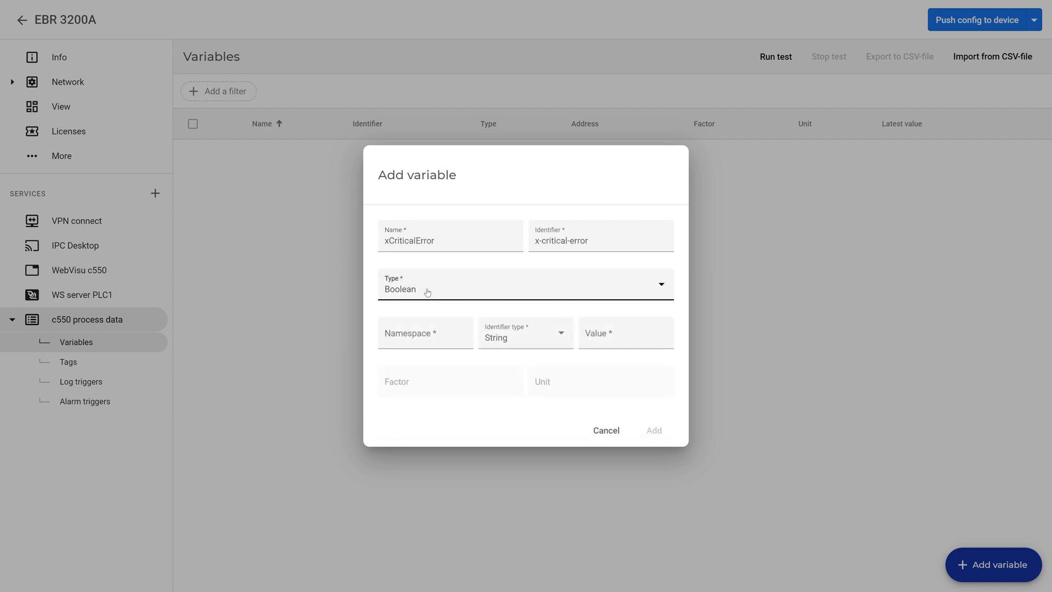
text(2)
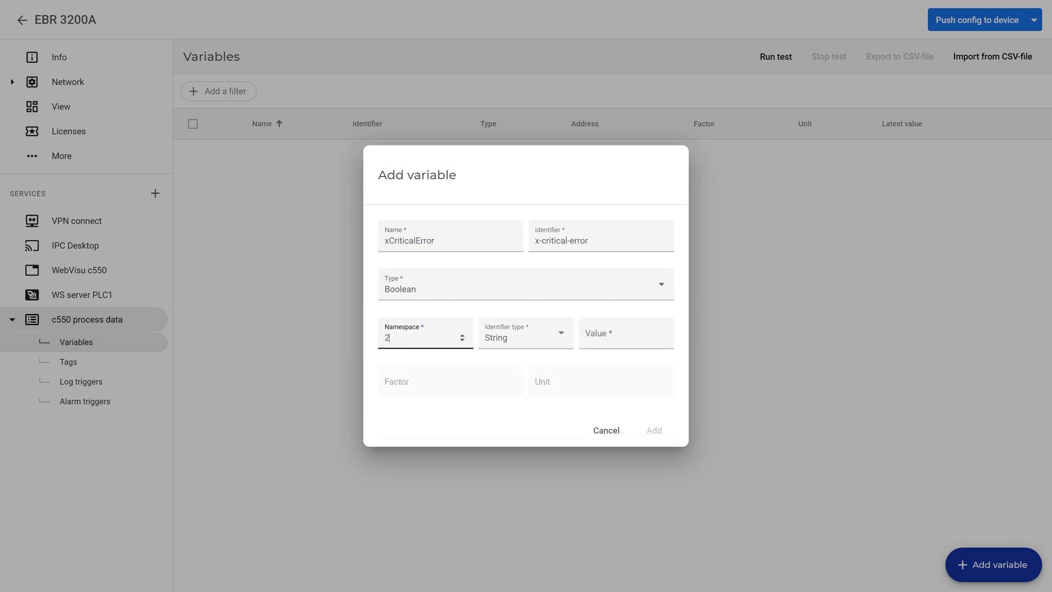
text(_OPCUA.xCriticalError)
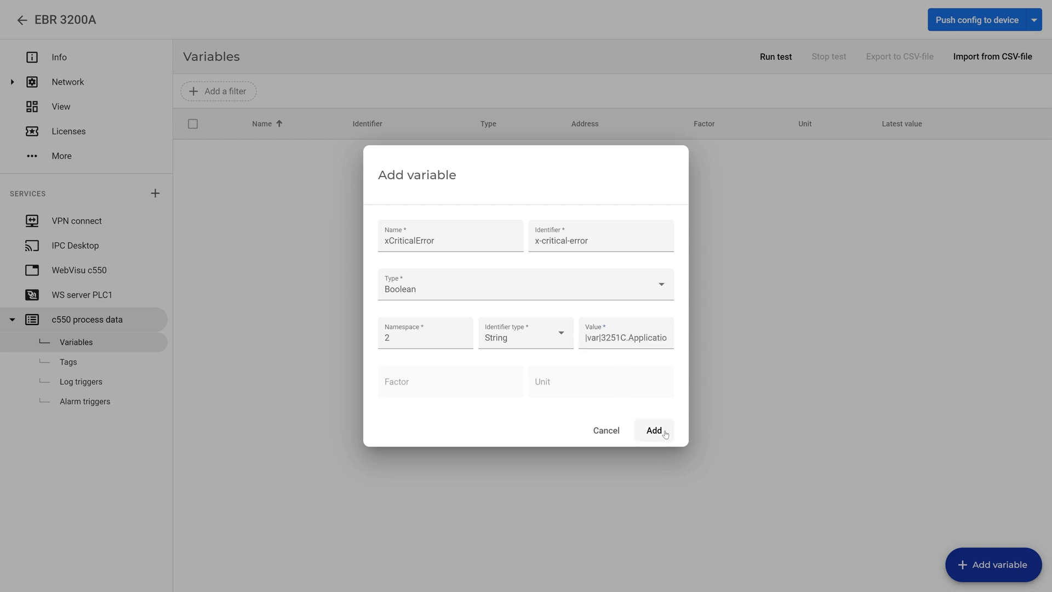
click(652, 430)
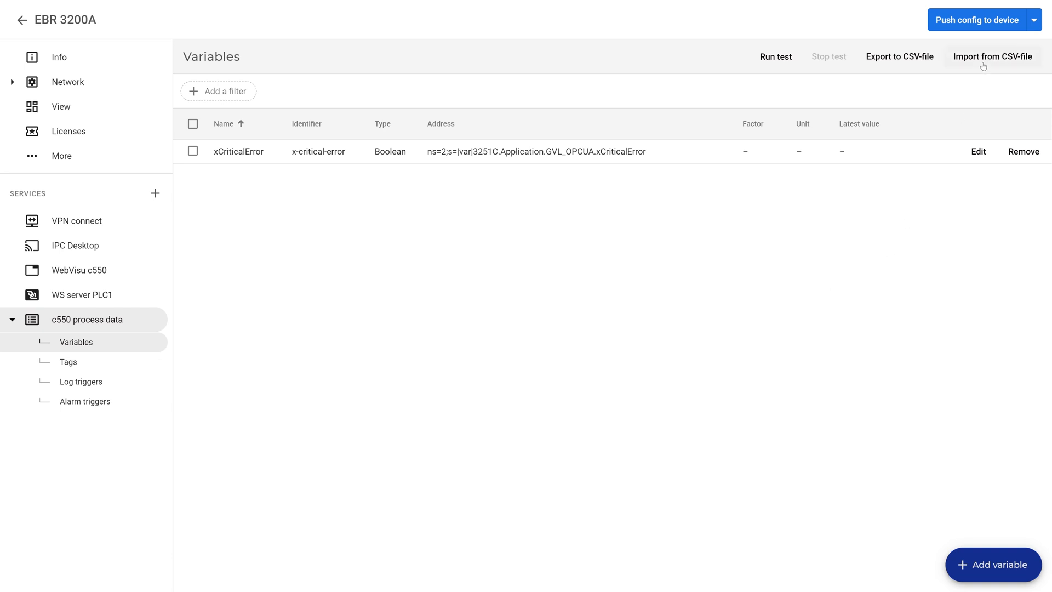
Import the remaining variables such as diProductCounter and lrMachineSpeed from a CSV file.
click(993, 57)
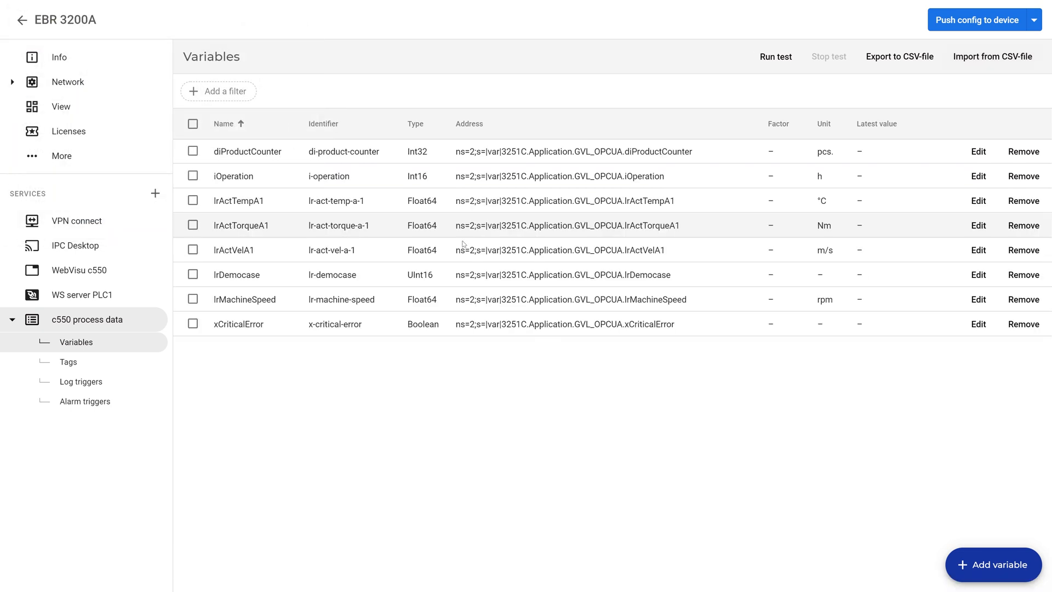
mouse_move(526, 374)
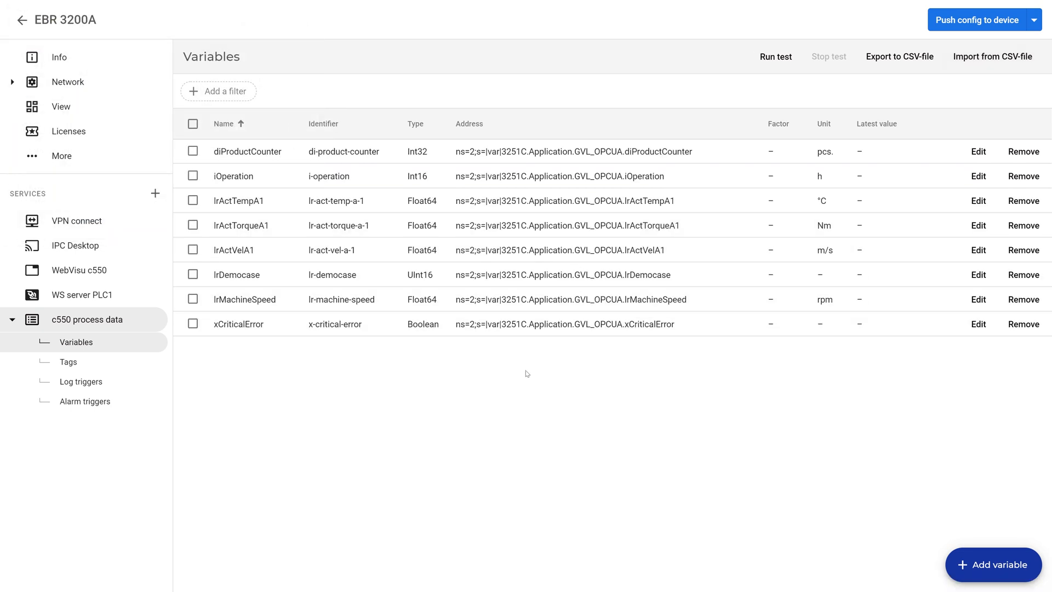
mouse_move(821, 64)
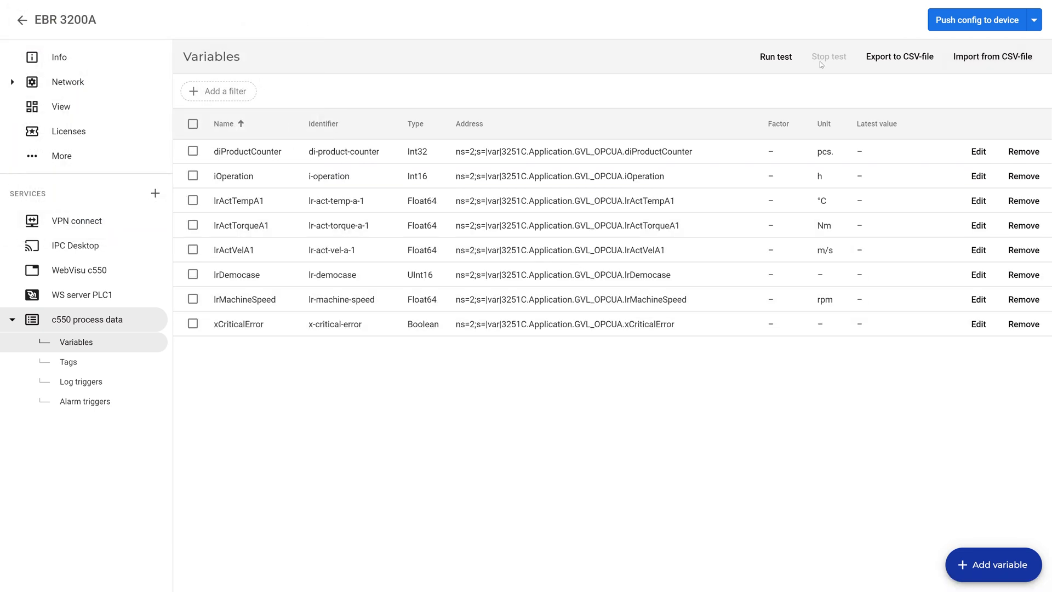
mouse_move(869, 29)
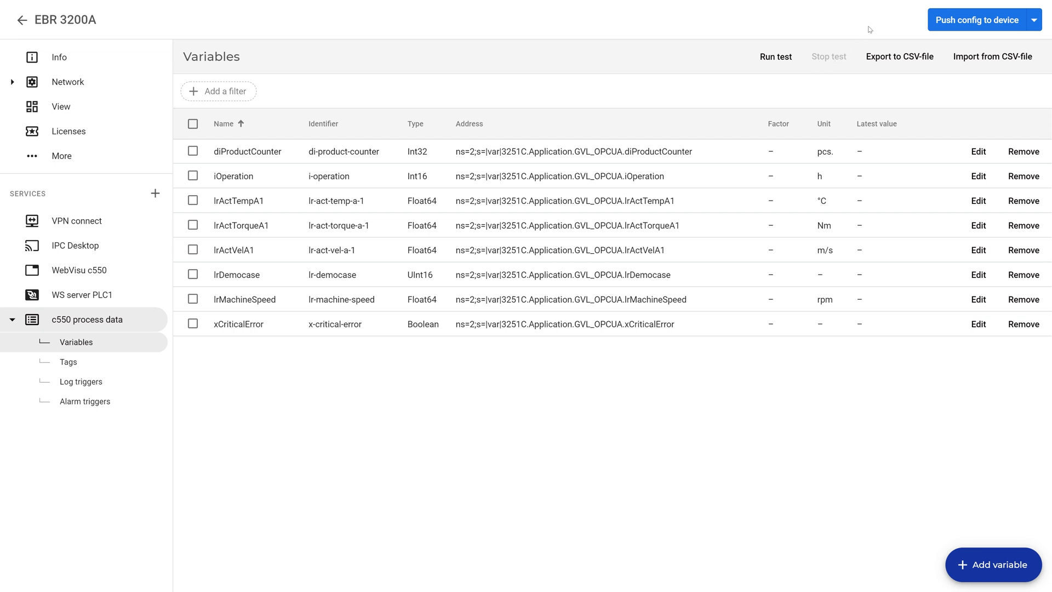
mouse_move(974, 20)
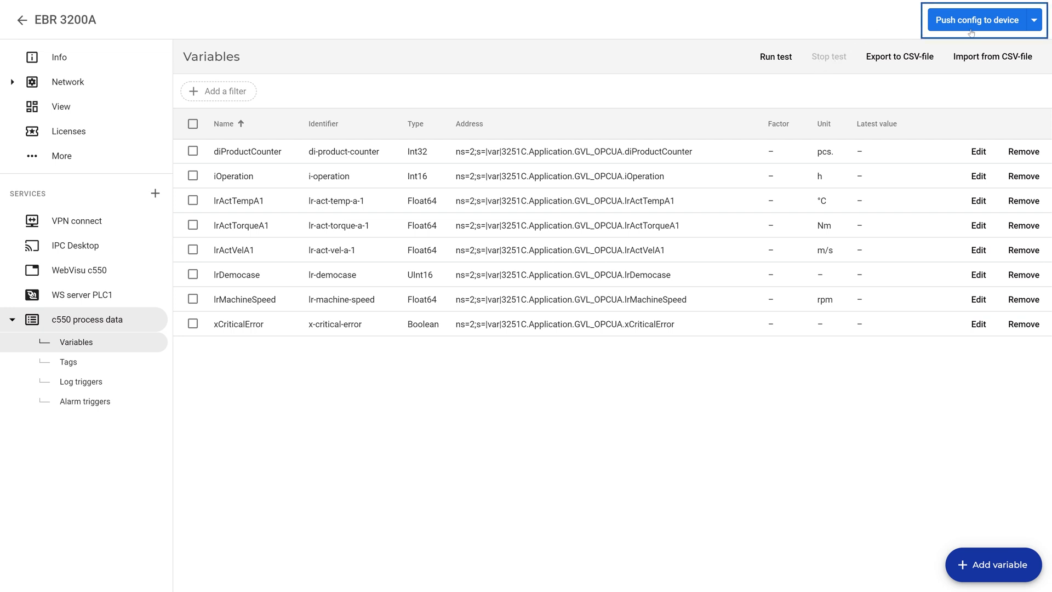
Push the configuration to EBR 3200A, run a test showing latest values, then stop it.
click(976, 20)
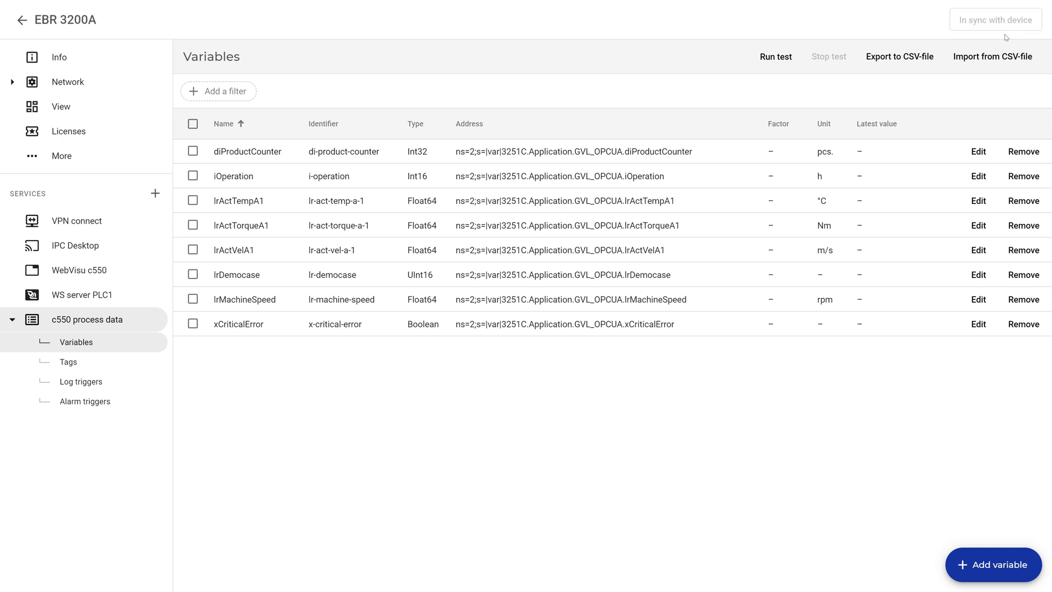
click(776, 57)
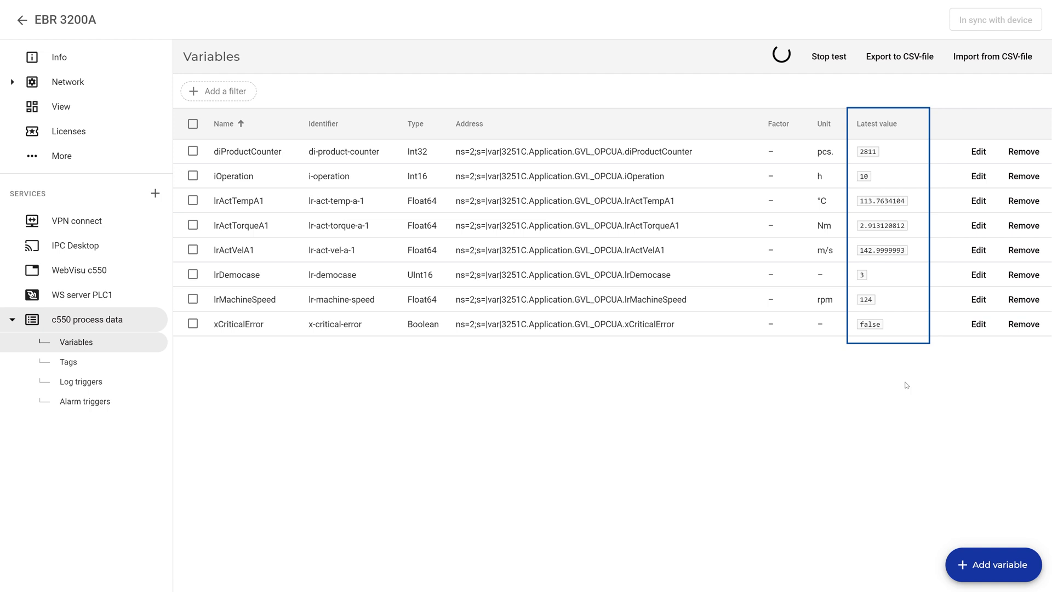
click(829, 56)
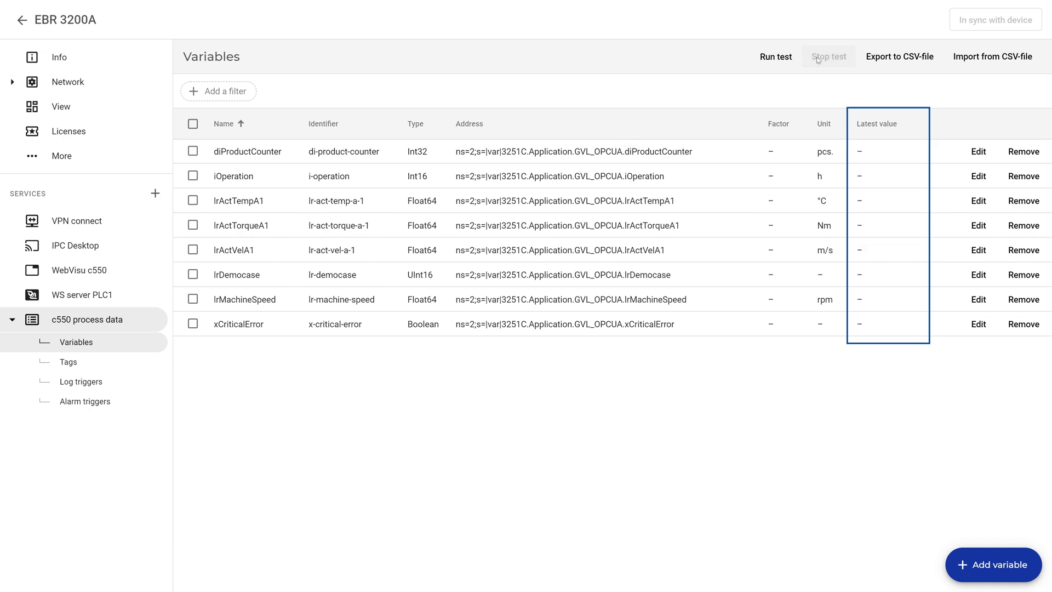